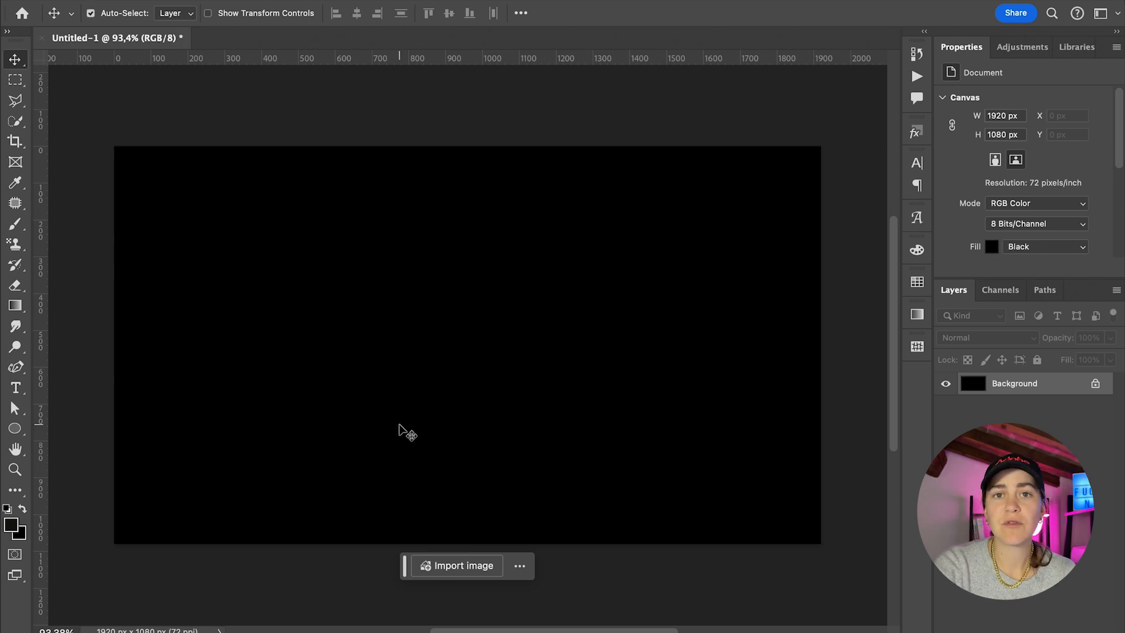
Step: Place the word ERROR near the canvas centre and set its font style to Bold
click(15, 387)
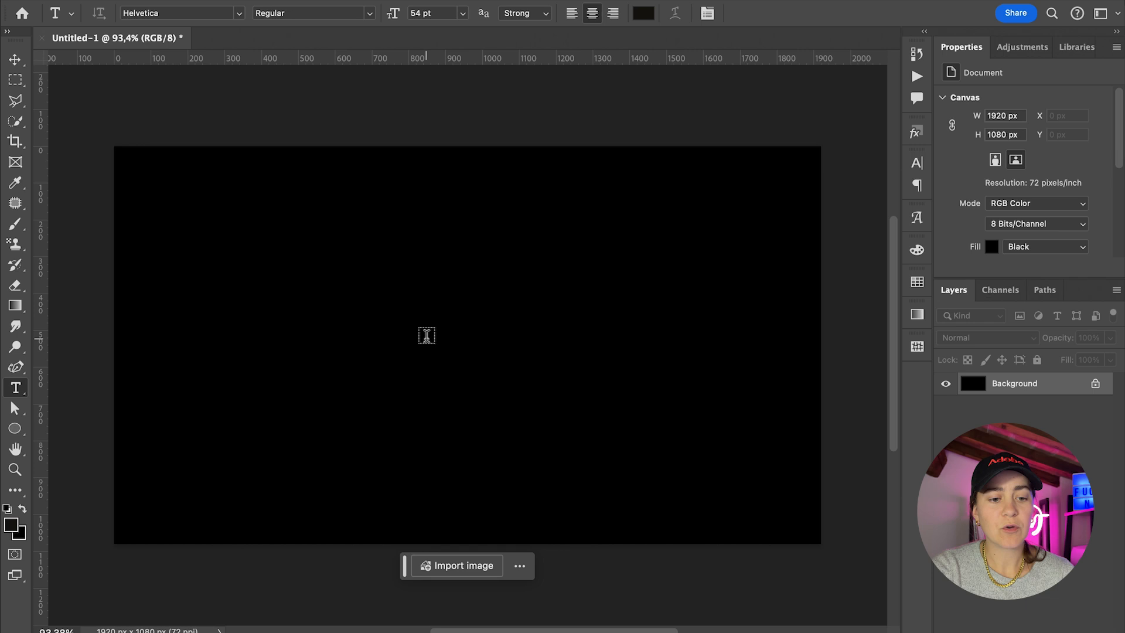
click(426, 345)
text(ERROR)
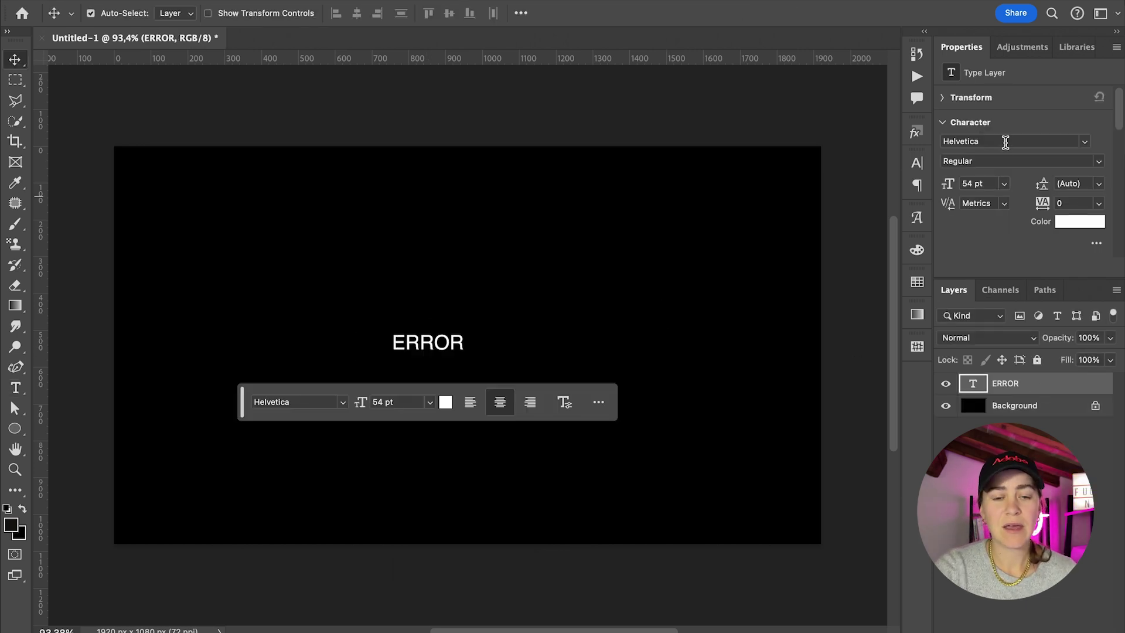
click(1020, 161)
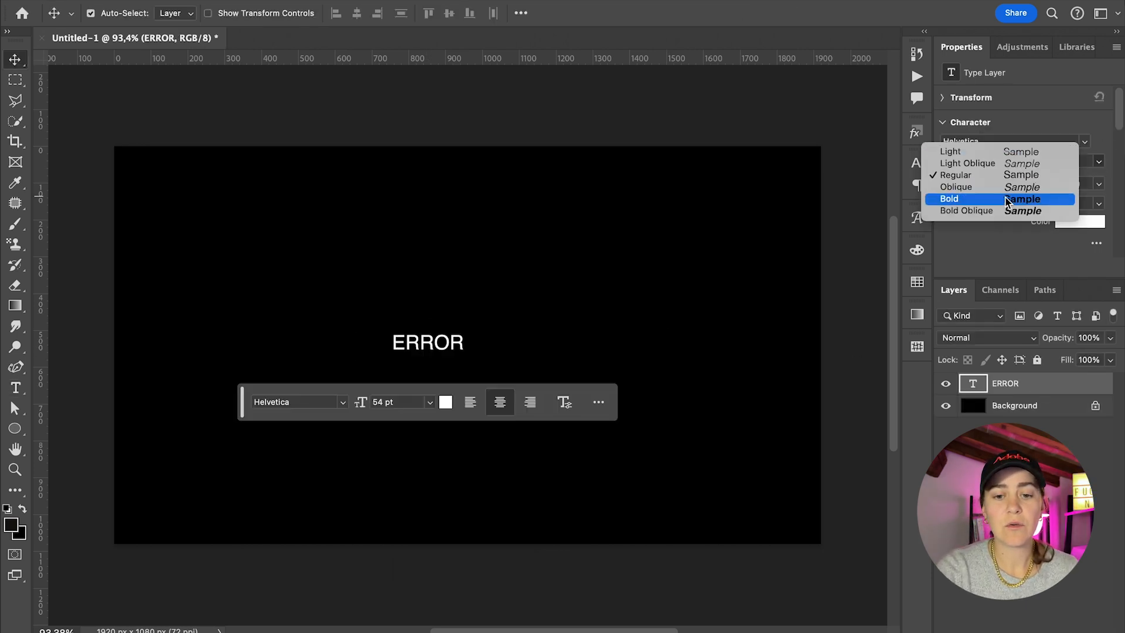
click(948, 199)
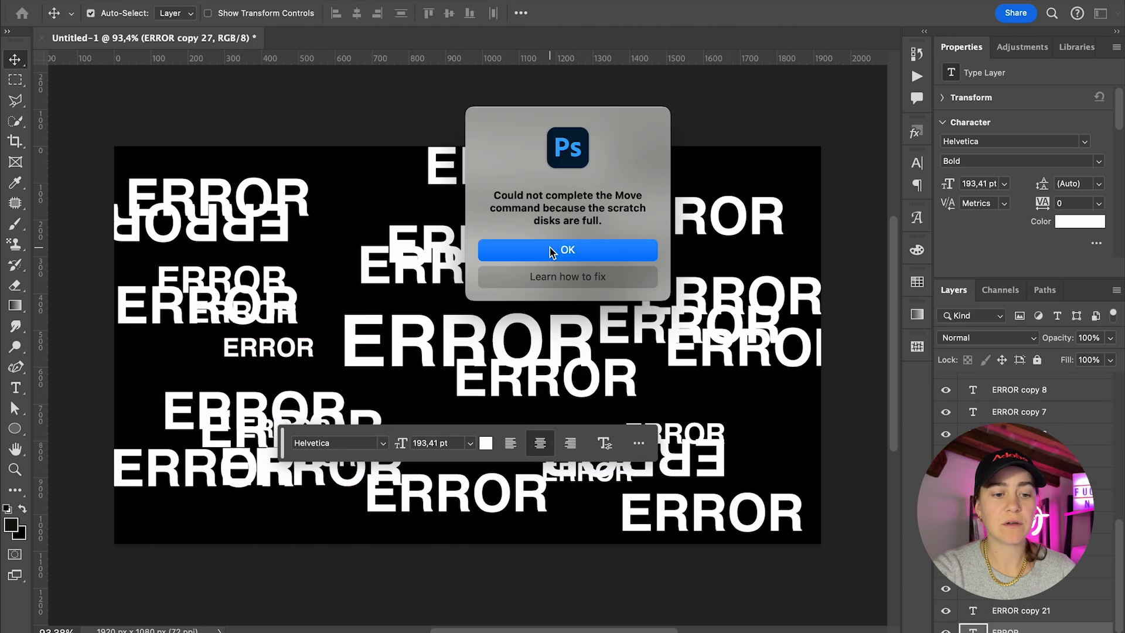
Step: Dismiss the full scratch disk warning after duplicating the ERROR copies
click(567, 249)
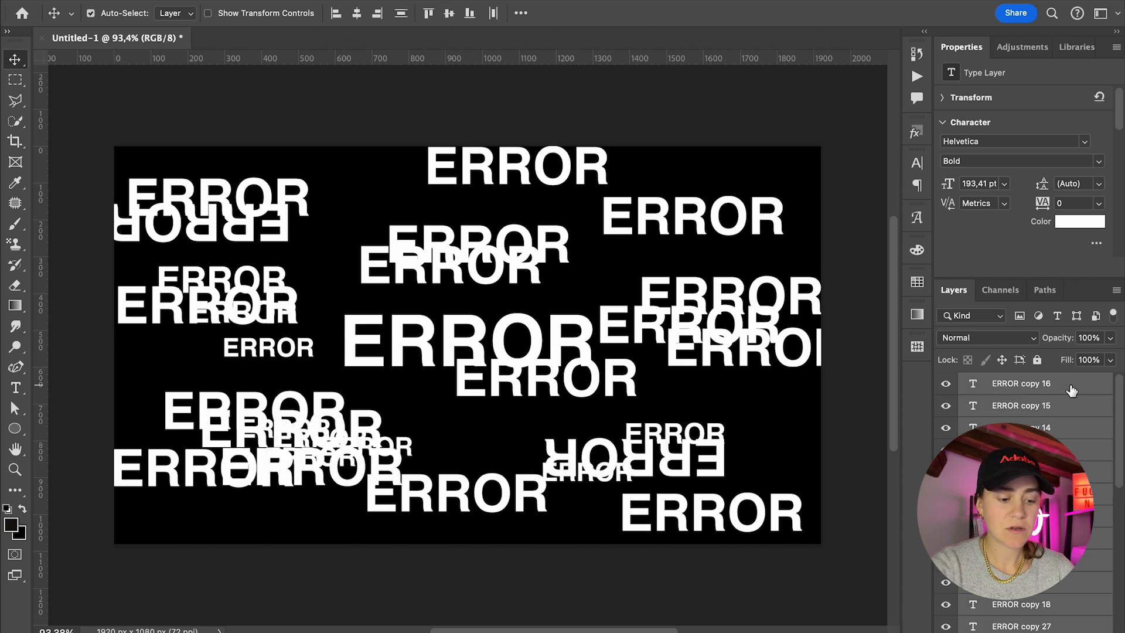
Step: Convert the selected text layers to one smart object, check its contents, then close that document
right_click(1018, 382)
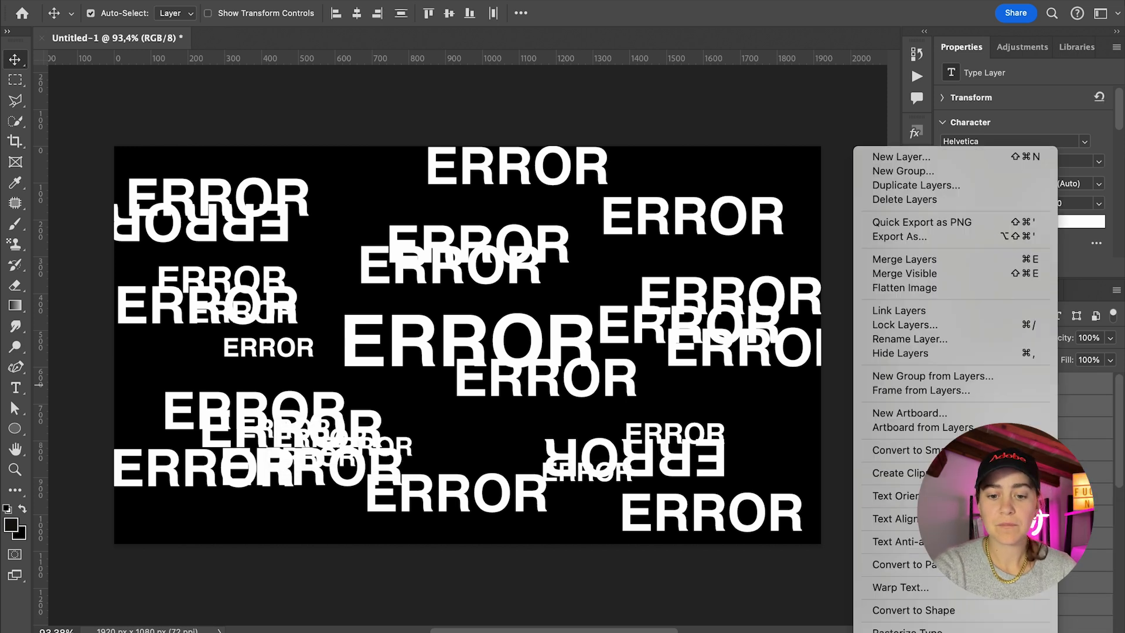
mouse_move(912, 450)
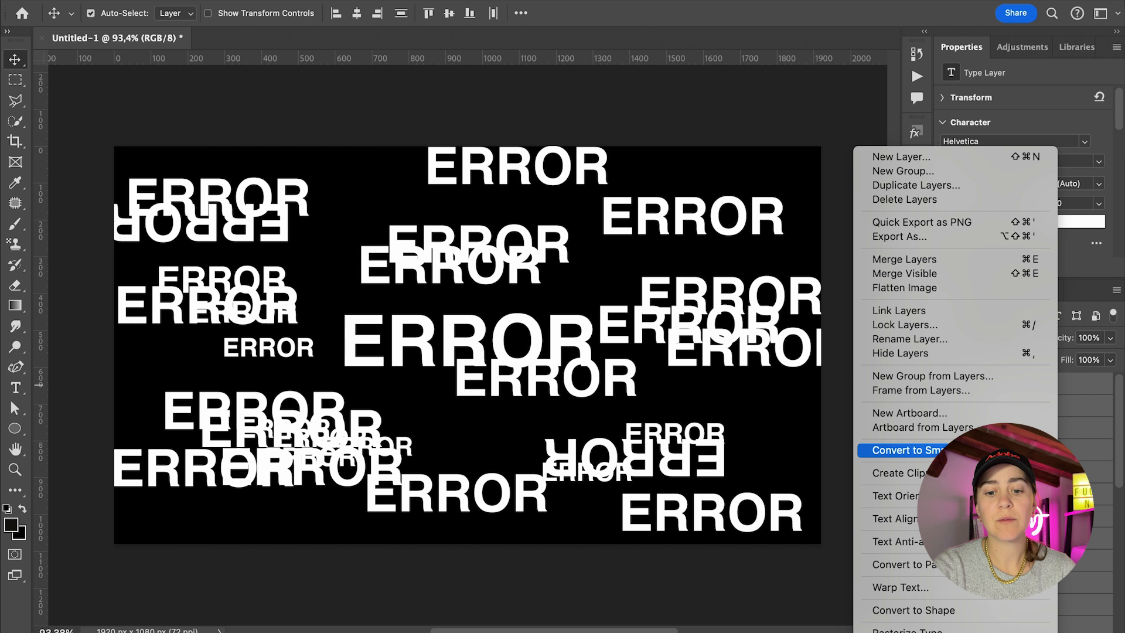
click(919, 450)
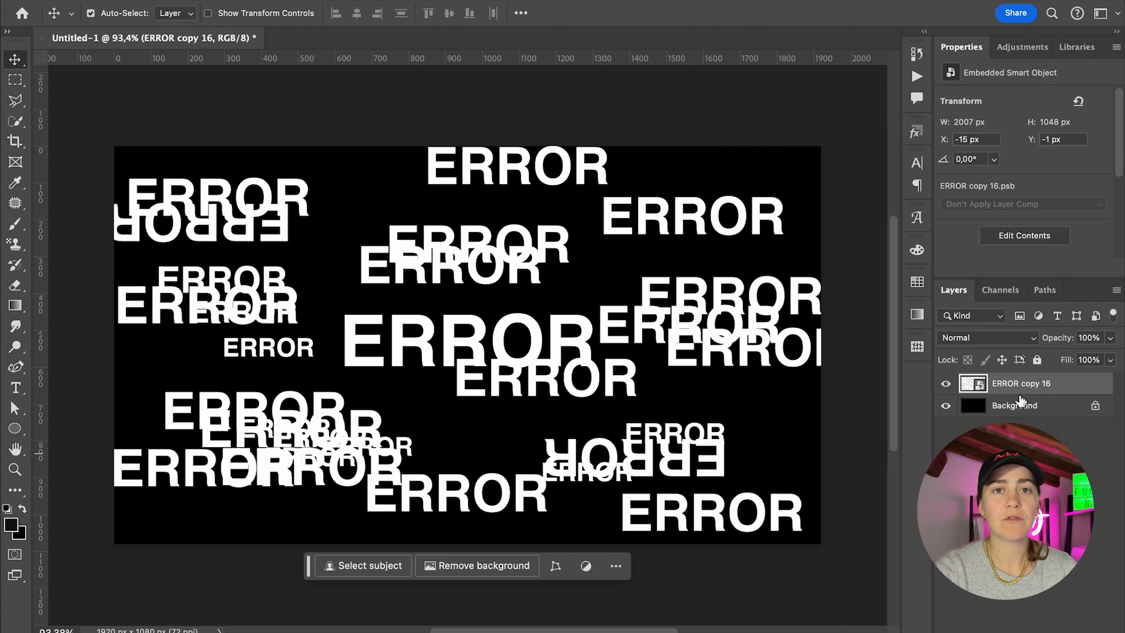
mouse_move(973, 383)
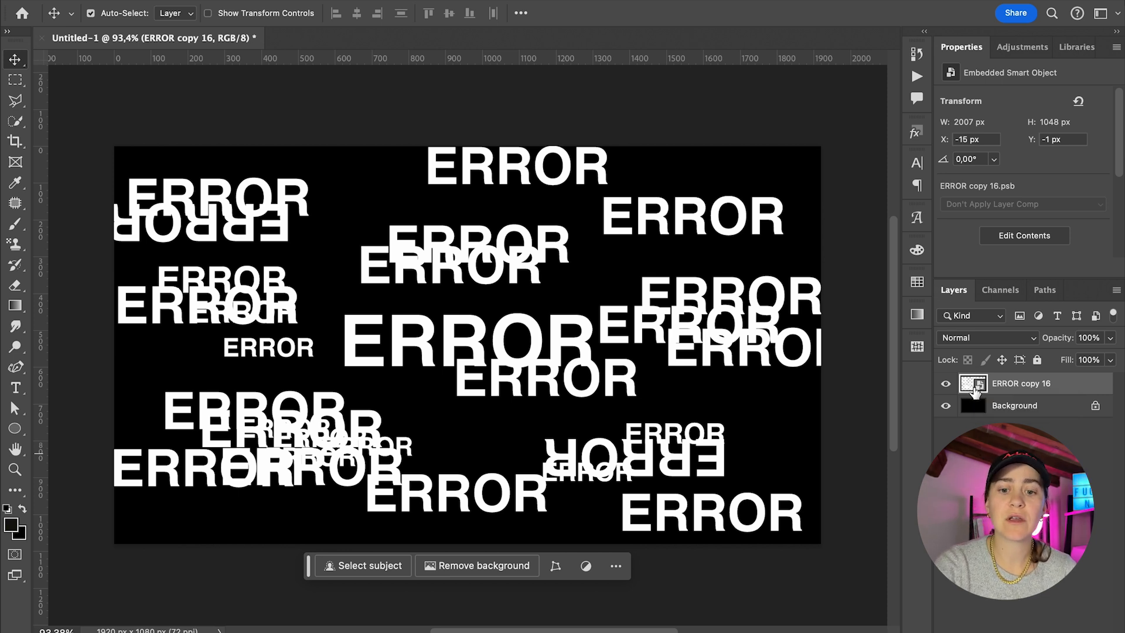
double_click(973, 382)
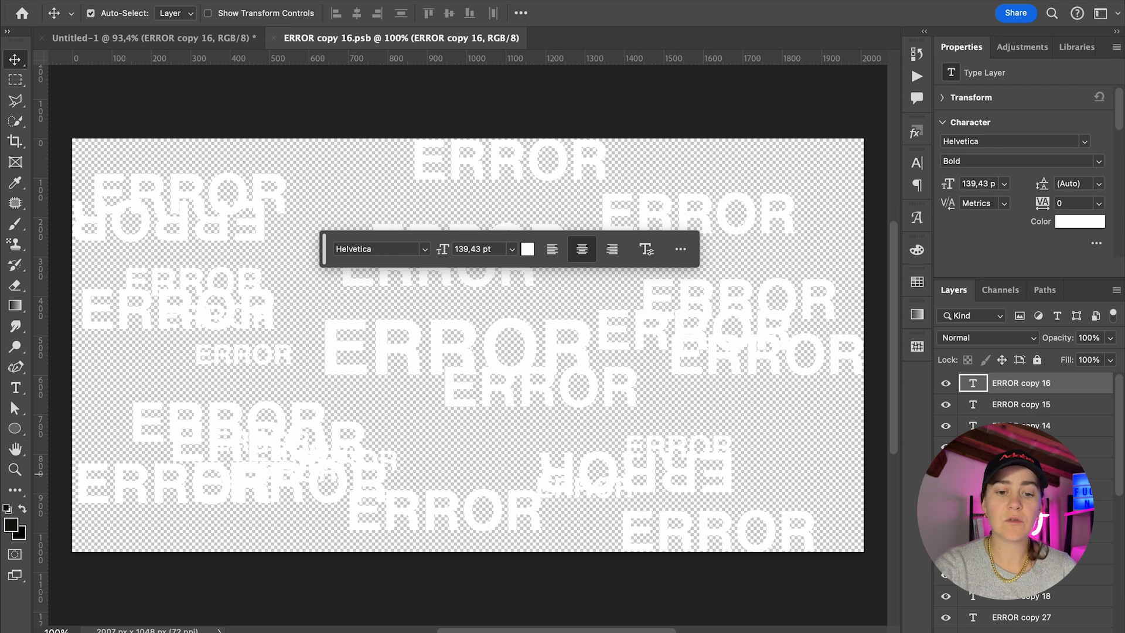
scroll(down, 3)
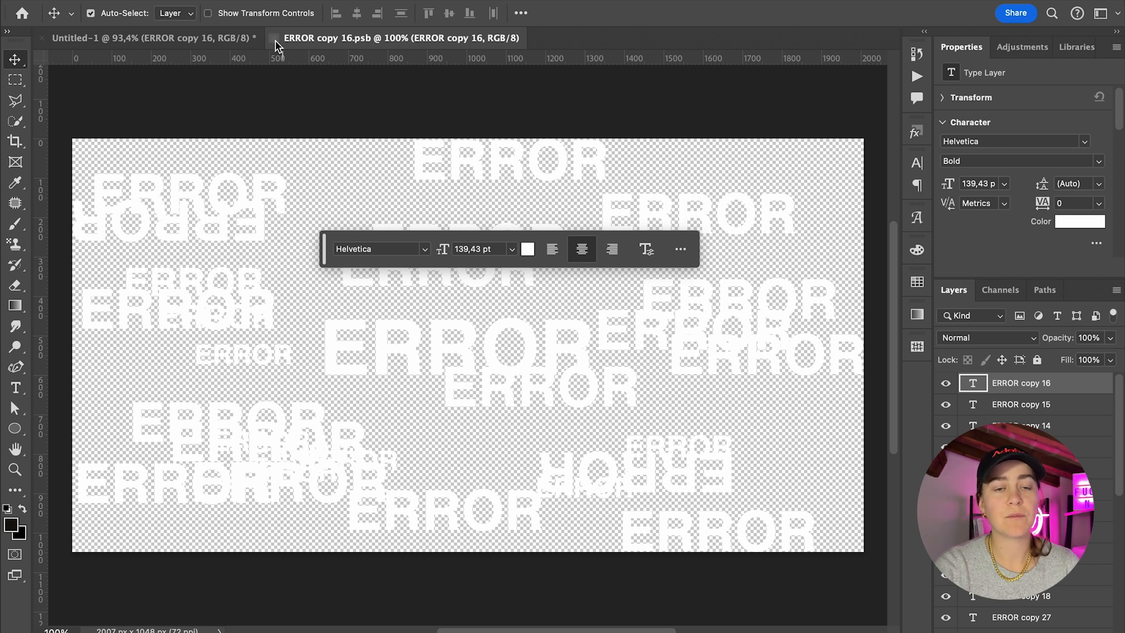
click(273, 38)
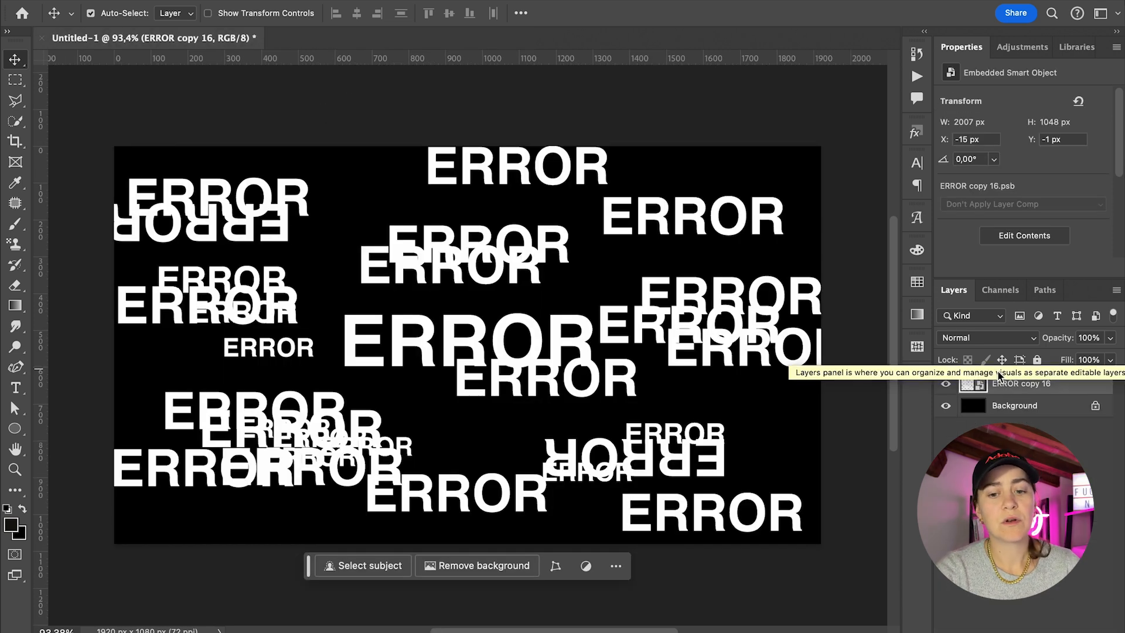
mouse_move(459, 166)
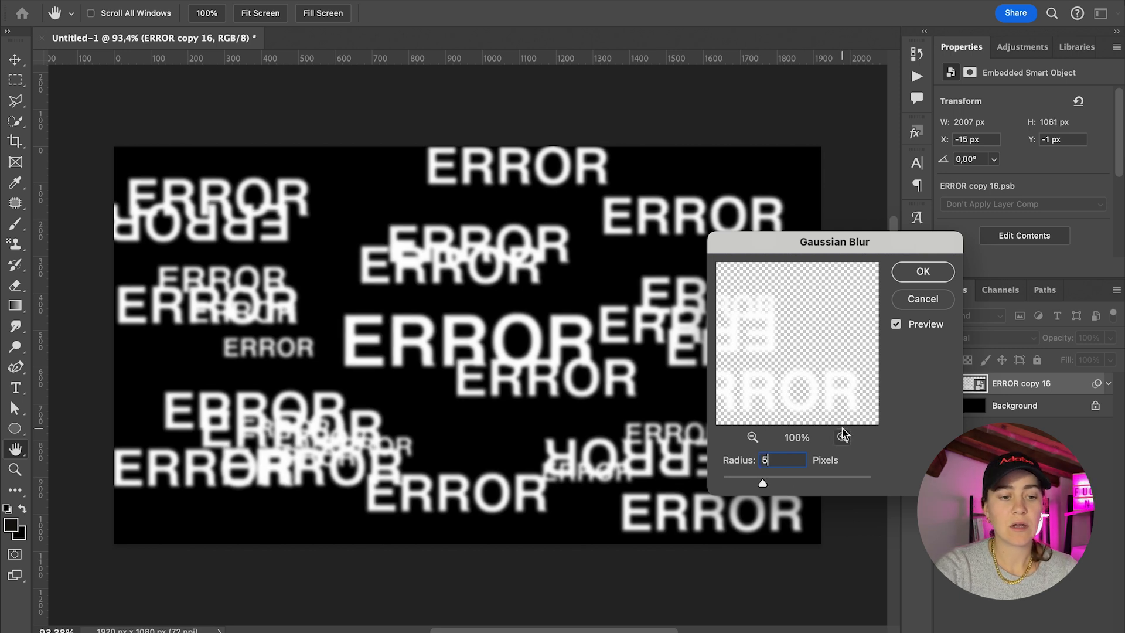
Step: Confirm the 5-pixel Gaussian Blur on the ERROR smart object
click(921, 270)
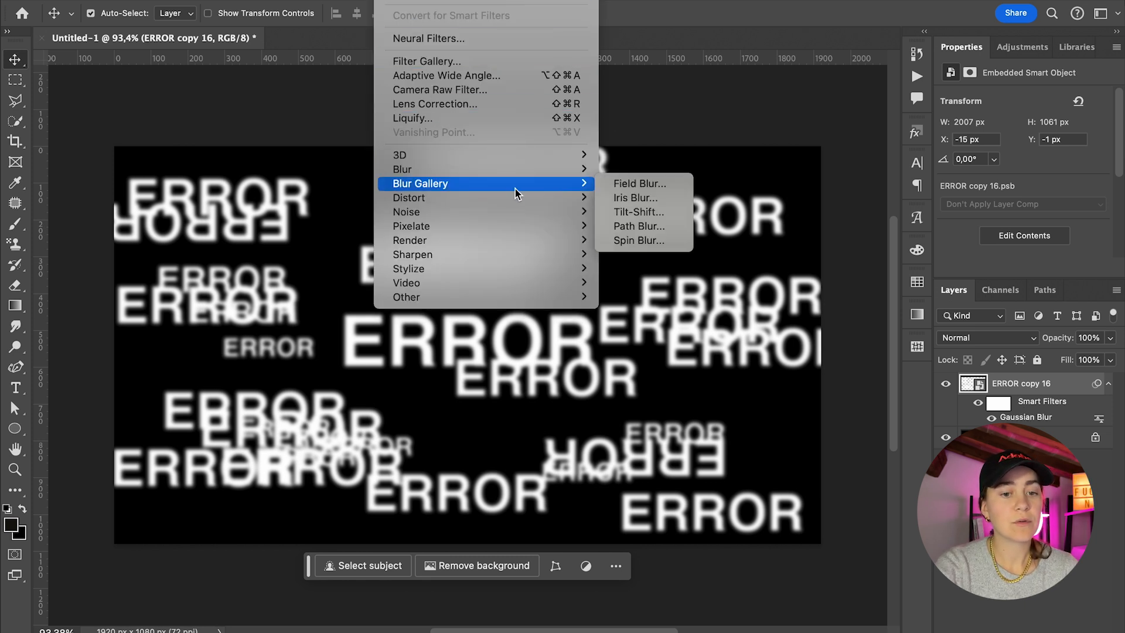
Step: Apply a Field Blur with pins set to differing blur strengths across the text
click(637, 184)
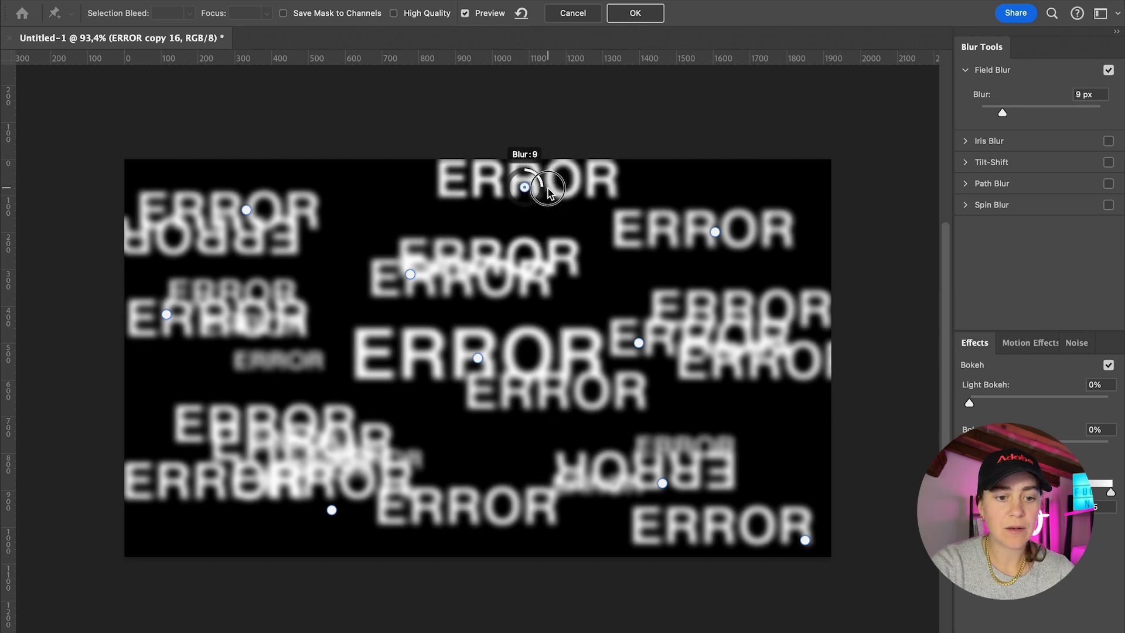
drag(525, 188, 525, 187)
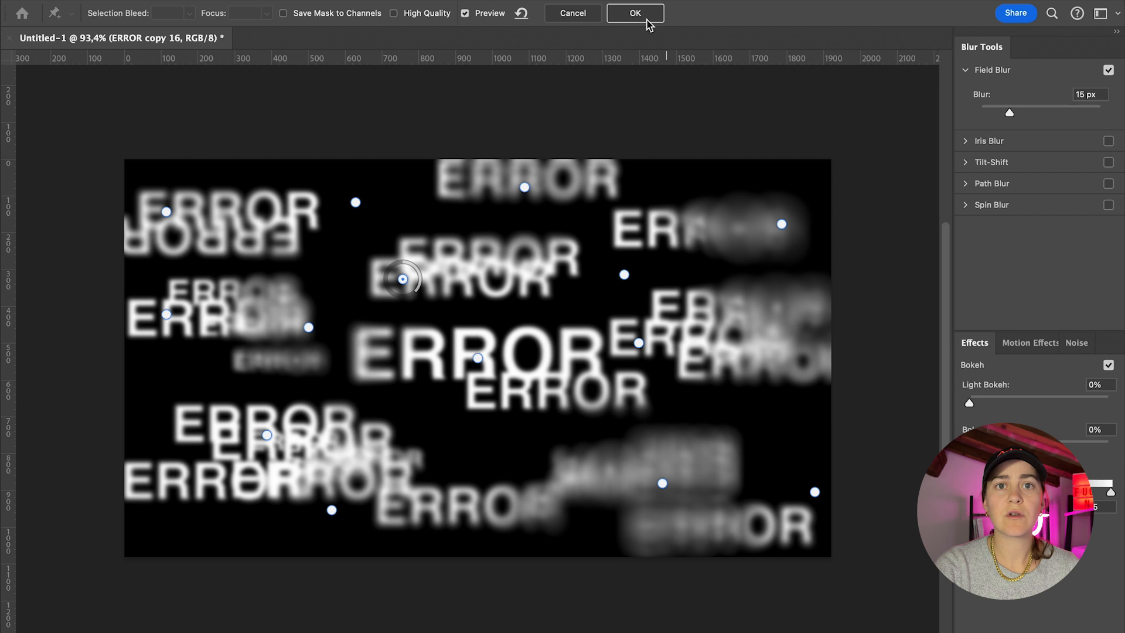
click(634, 13)
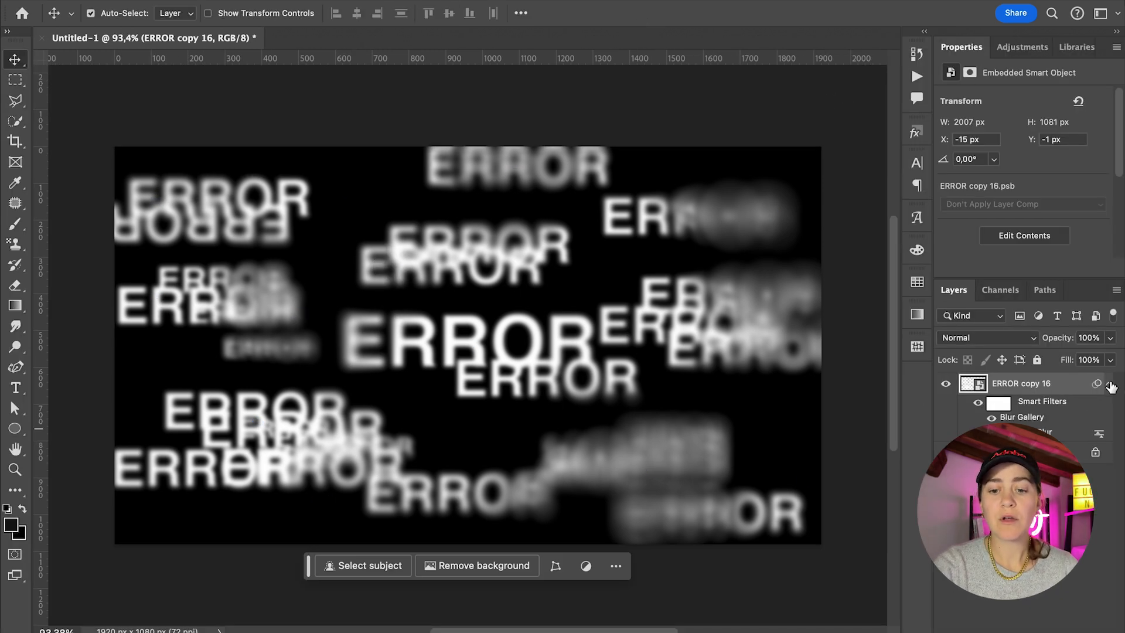
Step: Collapse the filter list and add a Gradient Map adjustment layer from the Adjustments panel
click(1018, 46)
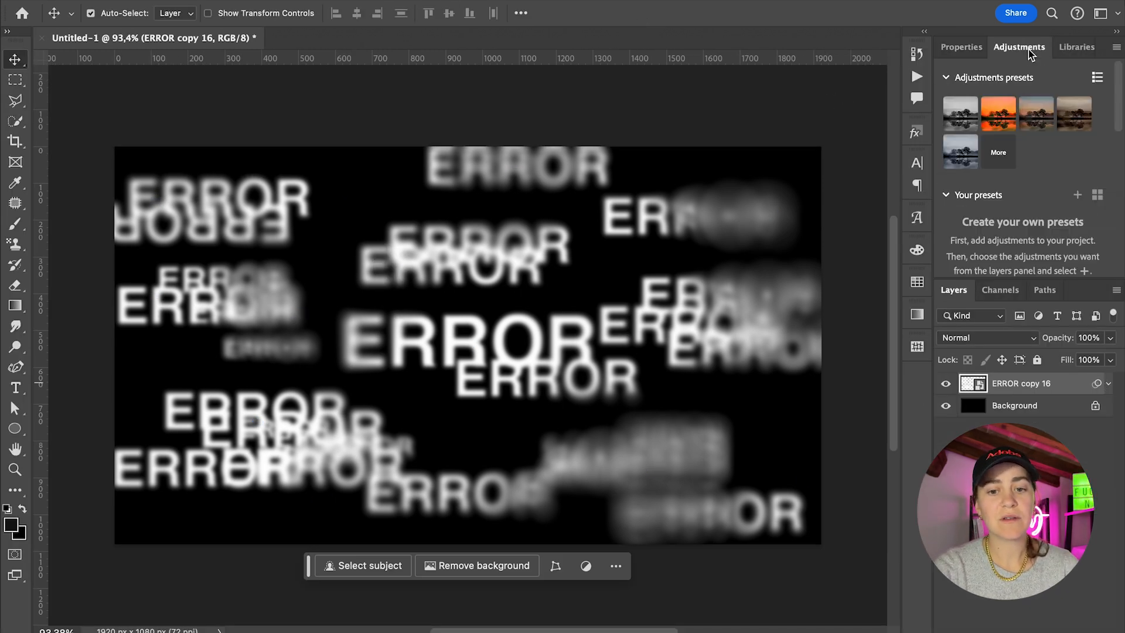
click(1097, 78)
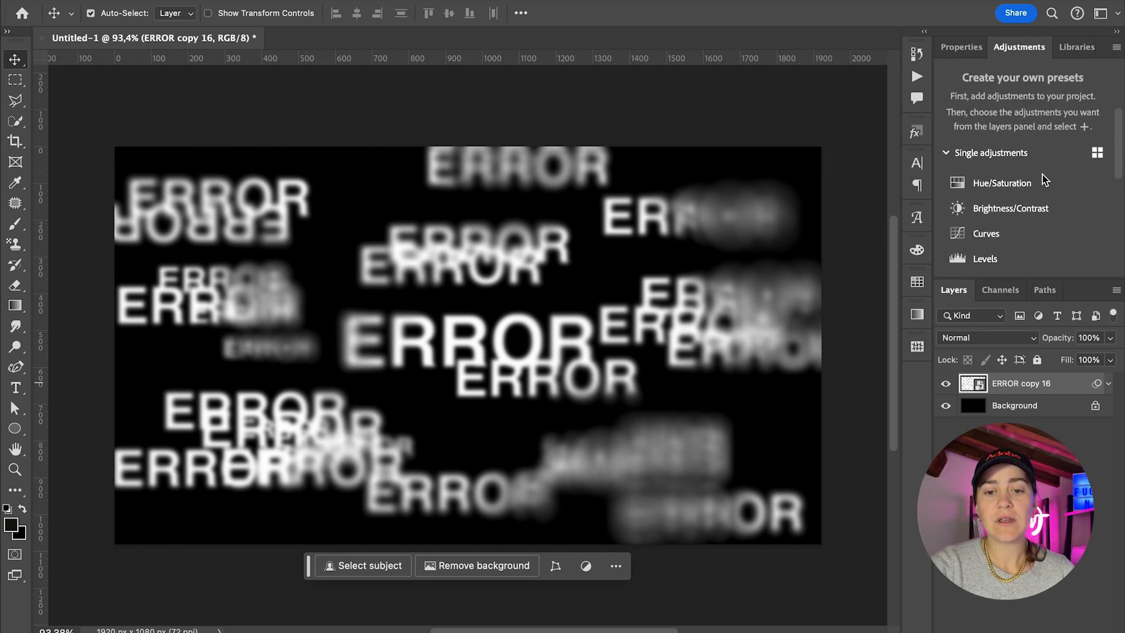
scroll(down, 3)
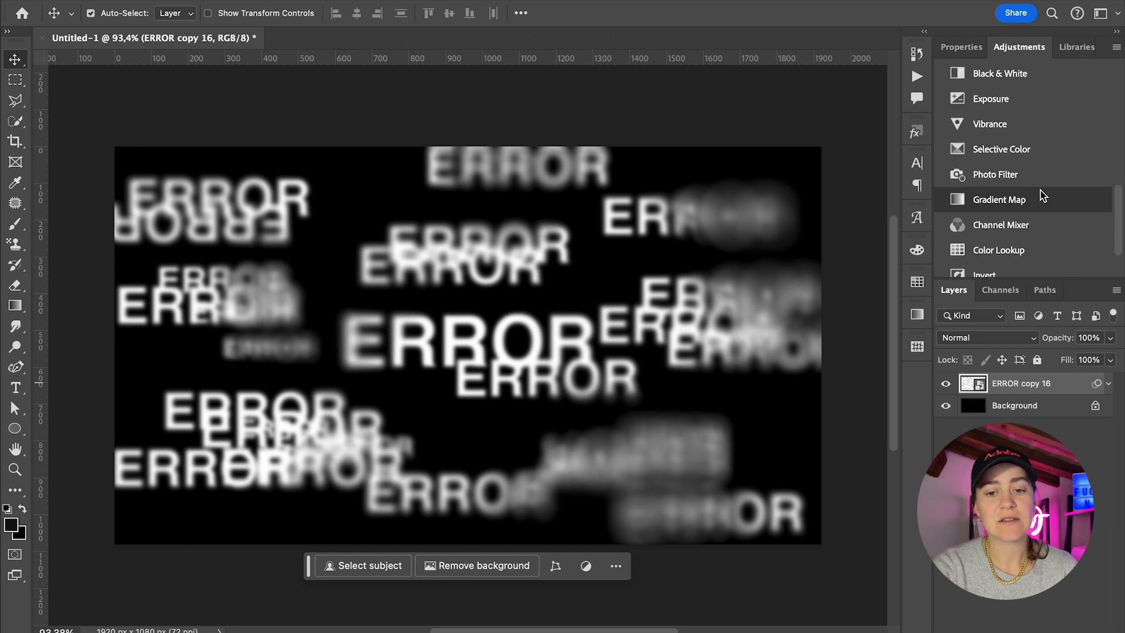
click(997, 200)
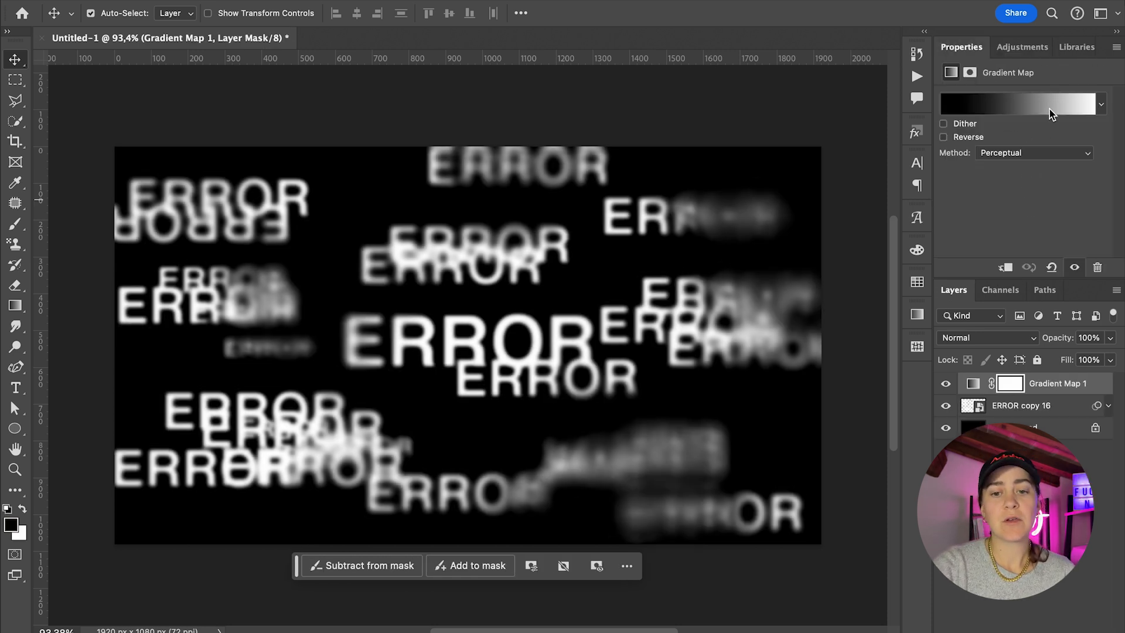
mouse_move(1034, 103)
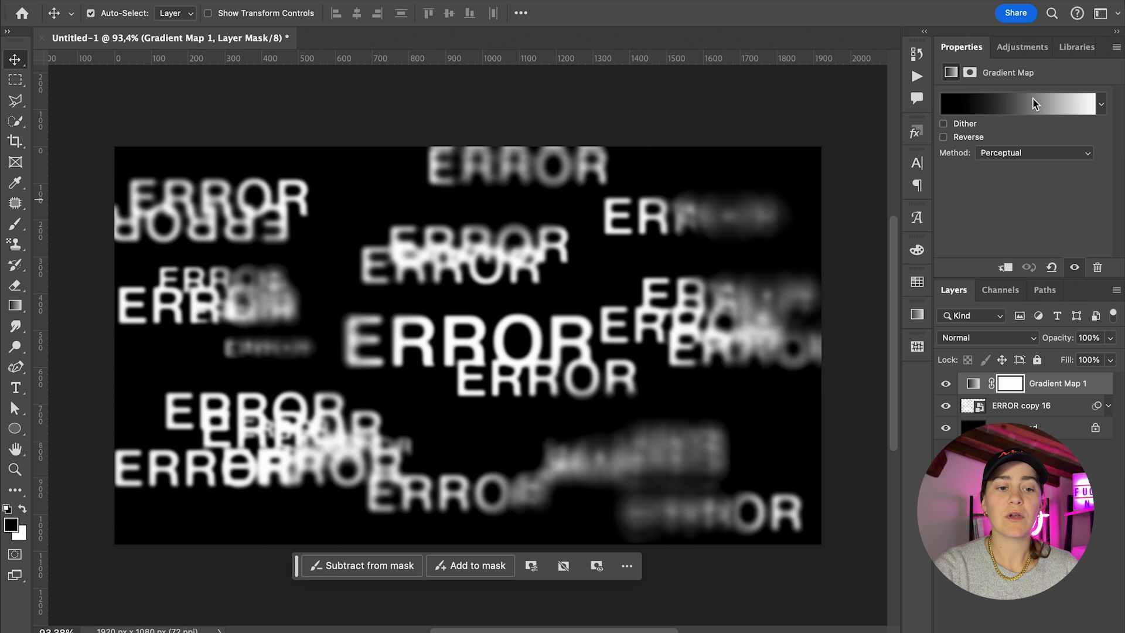
Step: In the Gradient Editor, switch the gradient type from Solid to Noise
click(1021, 104)
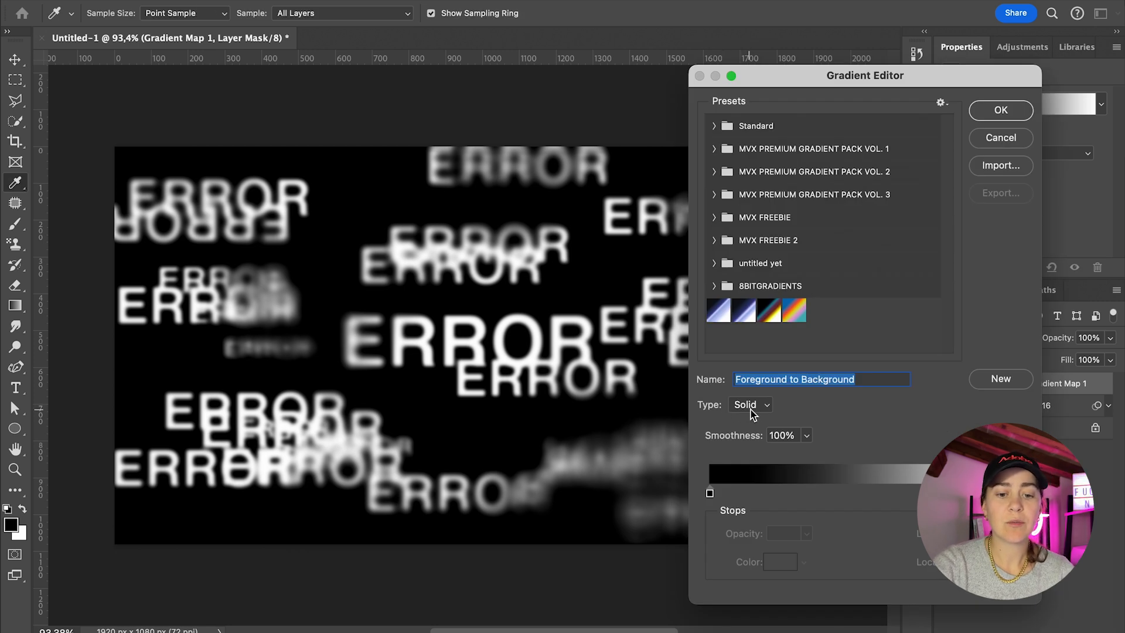
mouse_move(753, 412)
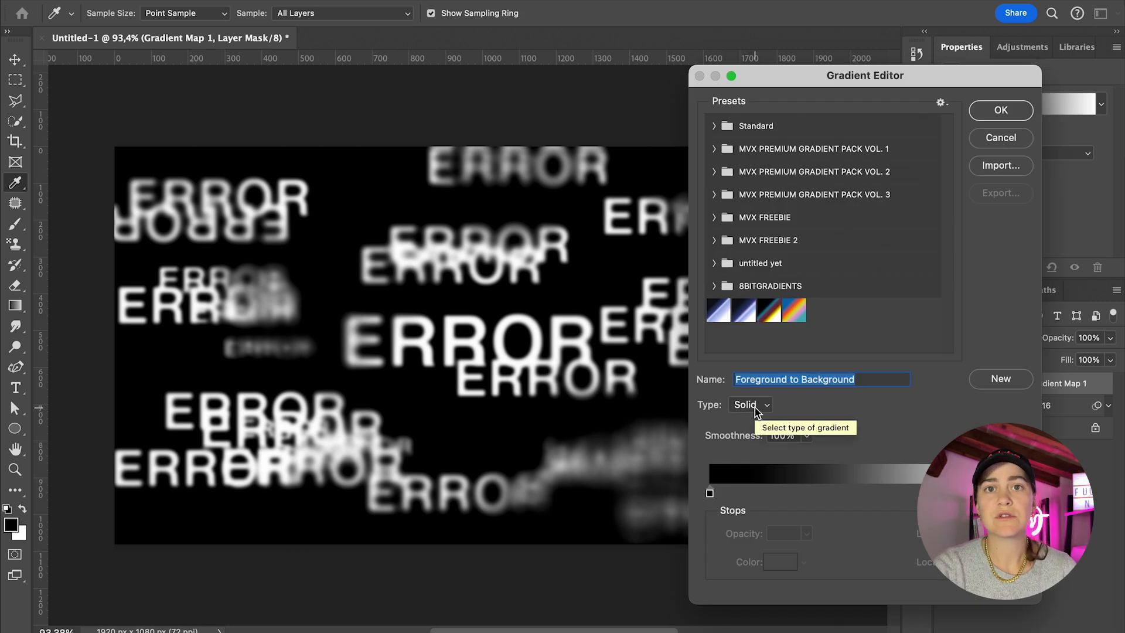
click(748, 404)
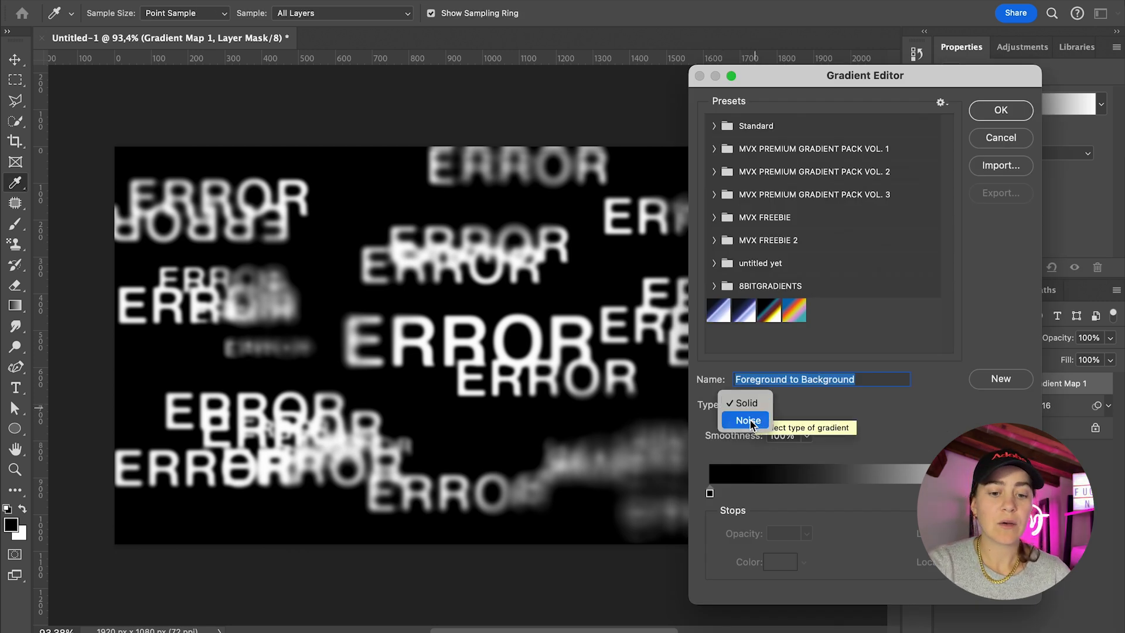
click(747, 419)
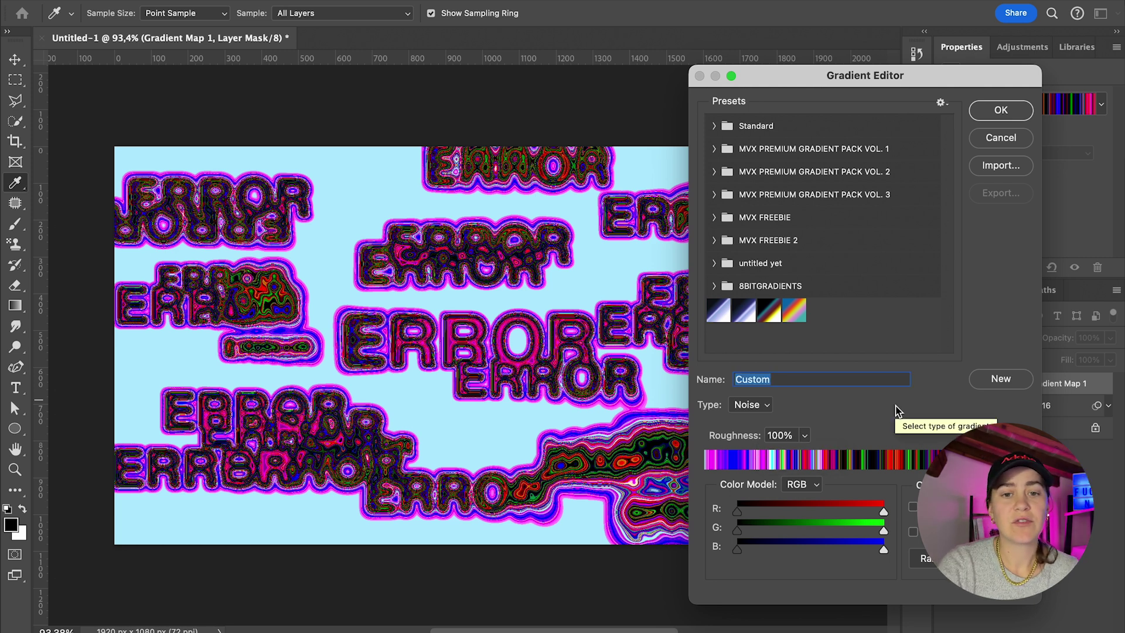
mouse_move(899, 466)
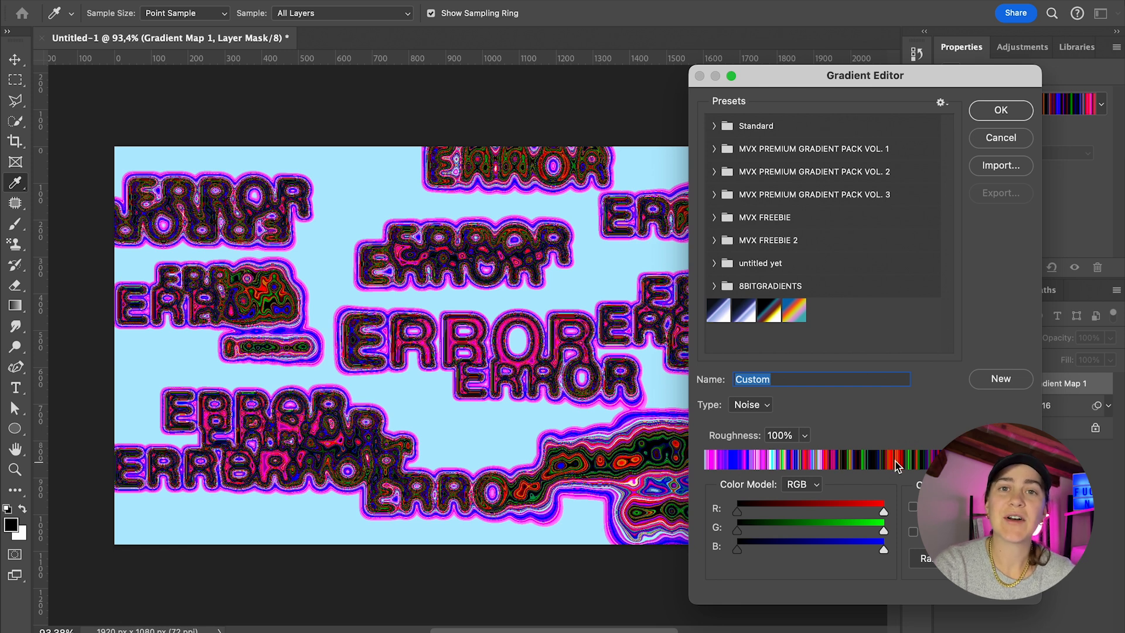
mouse_move(871, 496)
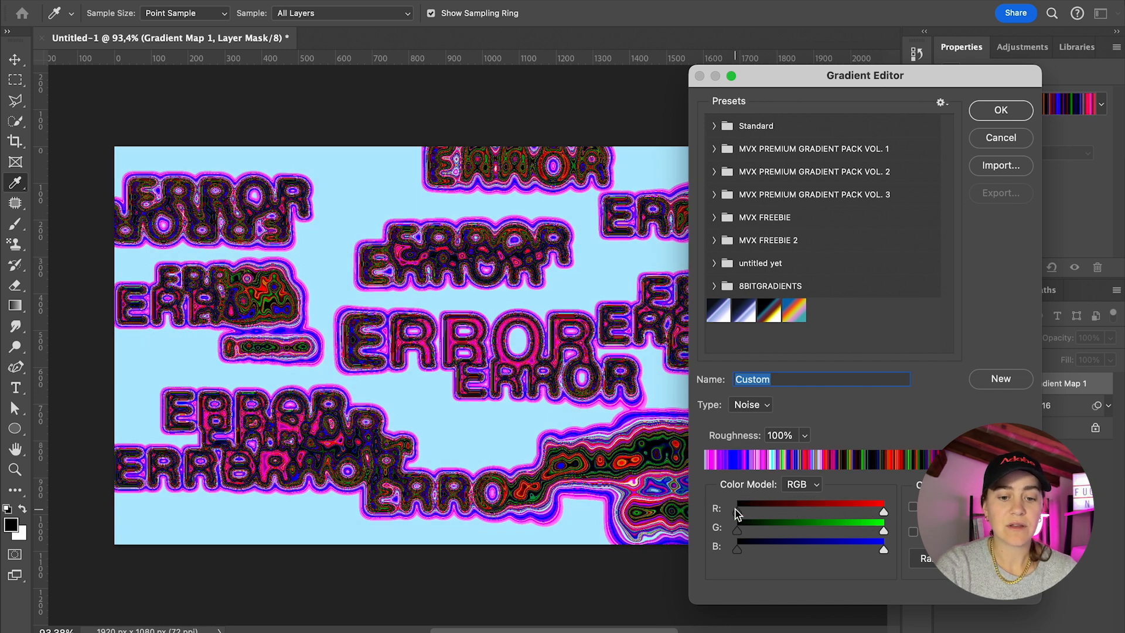
Step: Randomize the noise gradient to yellow and pink on dark green and confirm it
click(801, 484)
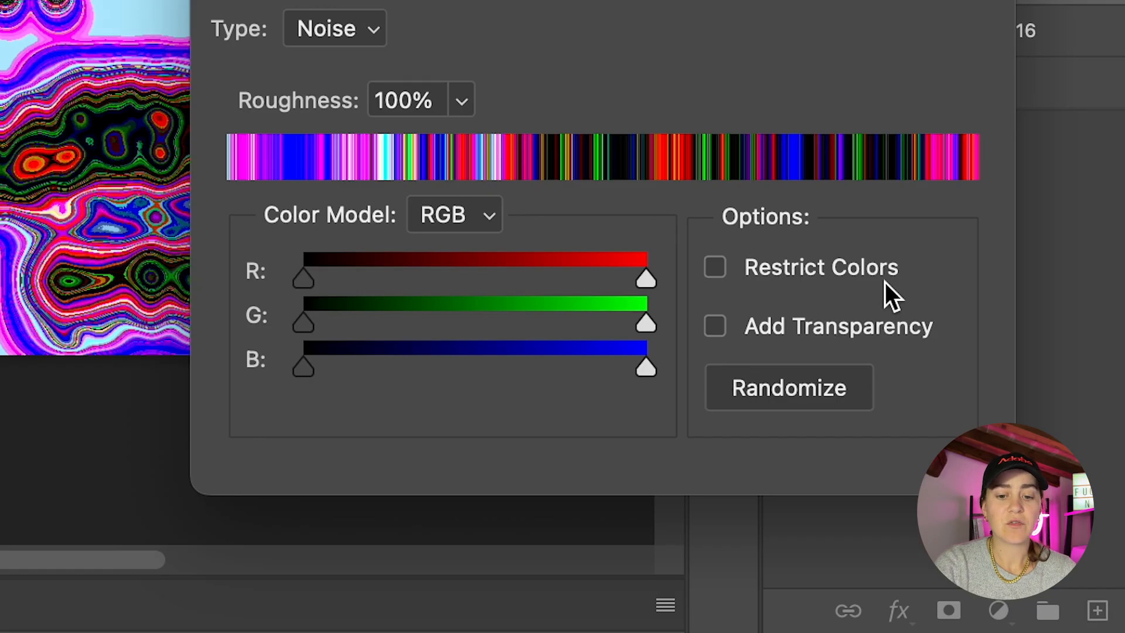
mouse_move(899, 287)
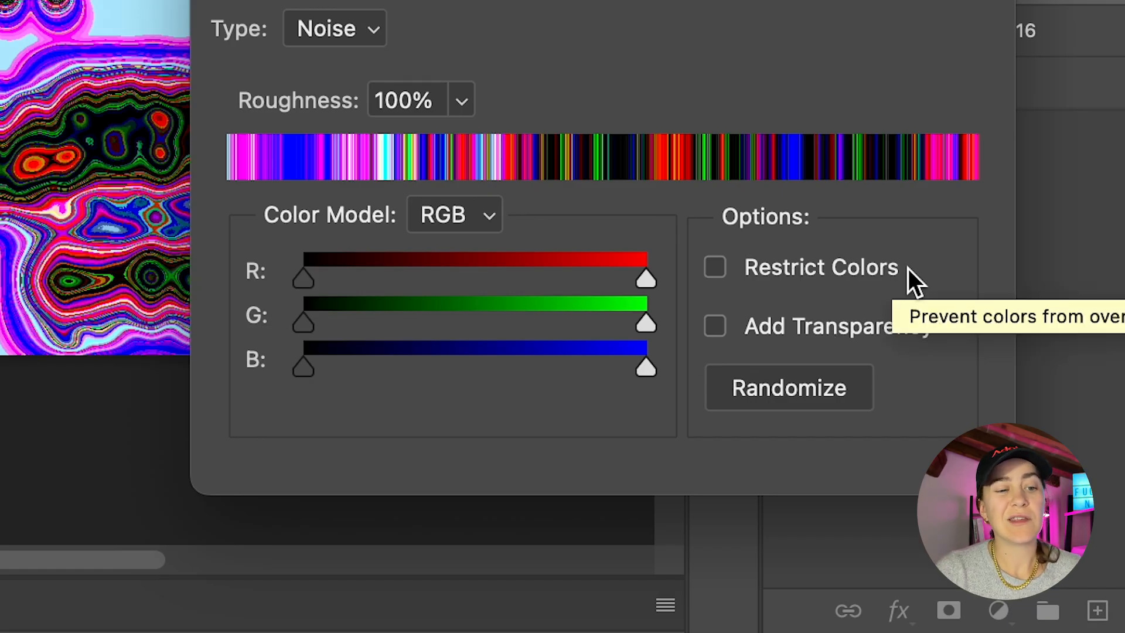
mouse_move(823, 379)
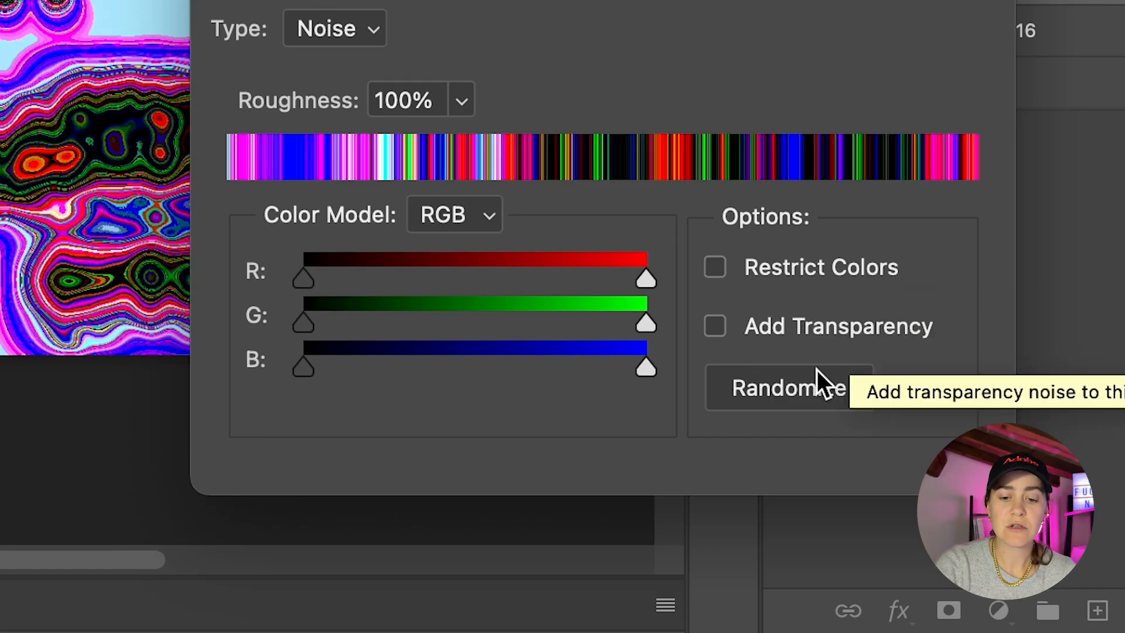
mouse_move(807, 395)
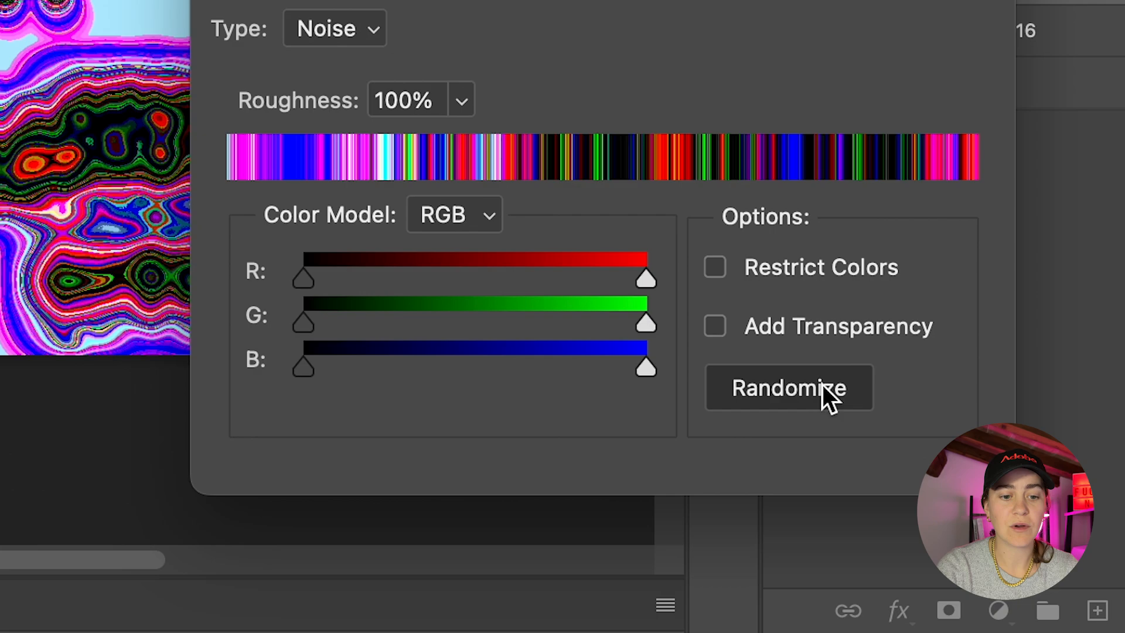
click(787, 388)
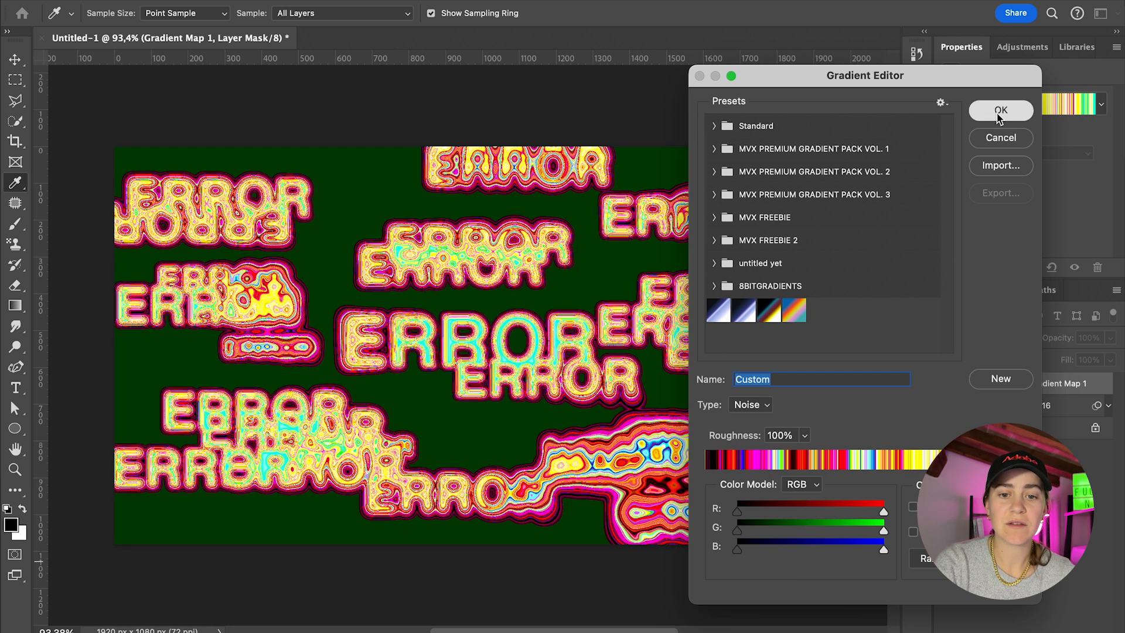
click(999, 110)
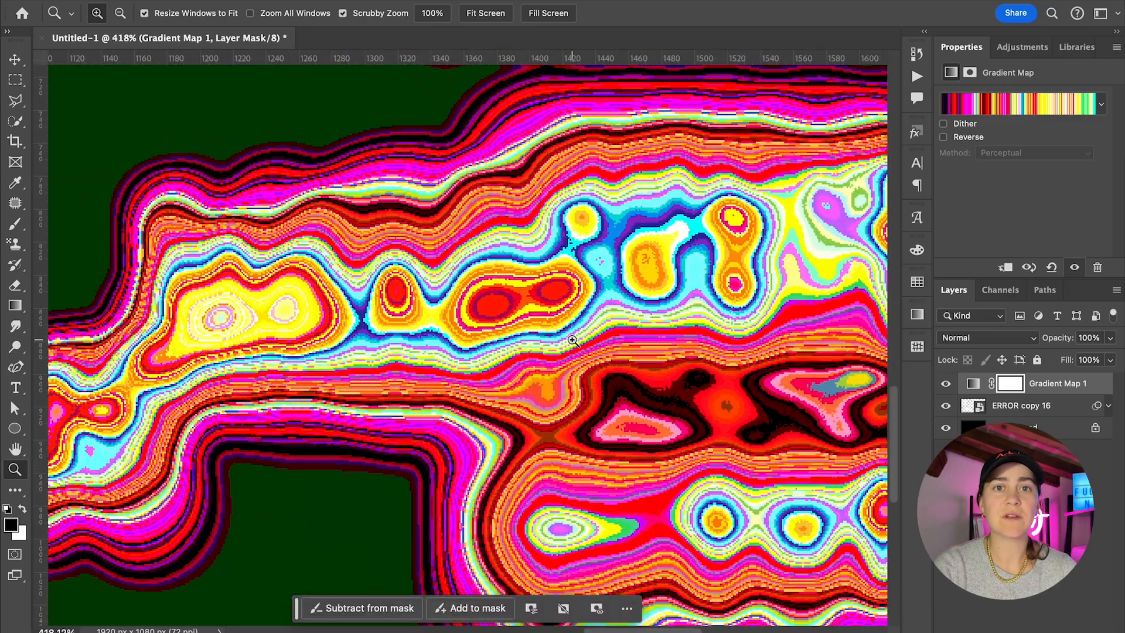
mouse_move(613, 300)
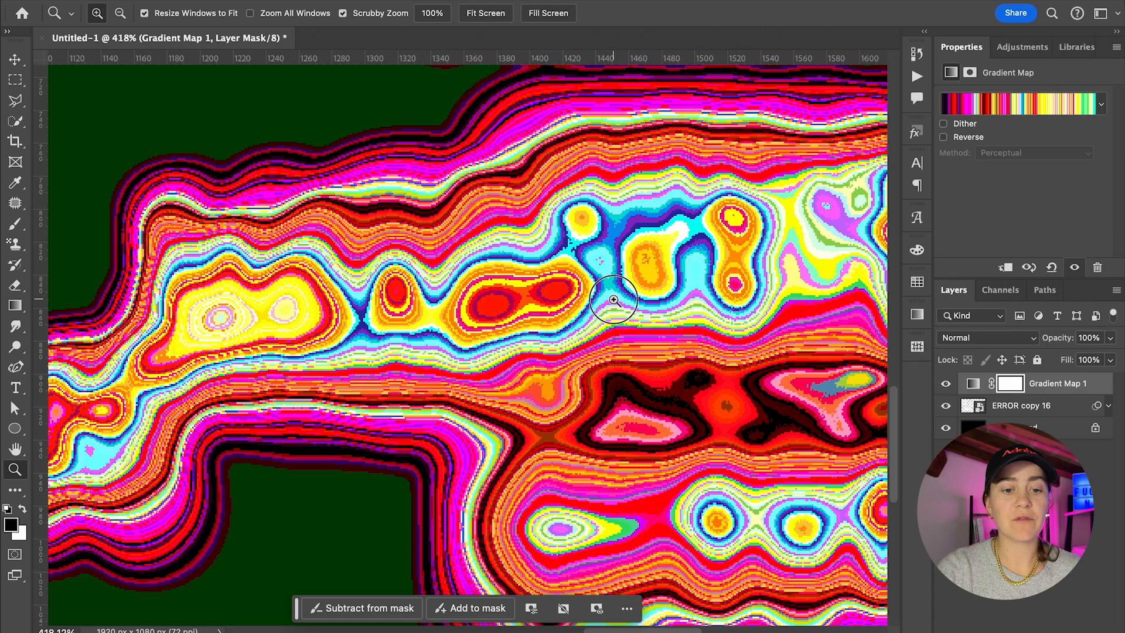
Step: Zoom to fit the composition and select ERROR copy 16 to duplicate it
click(485, 13)
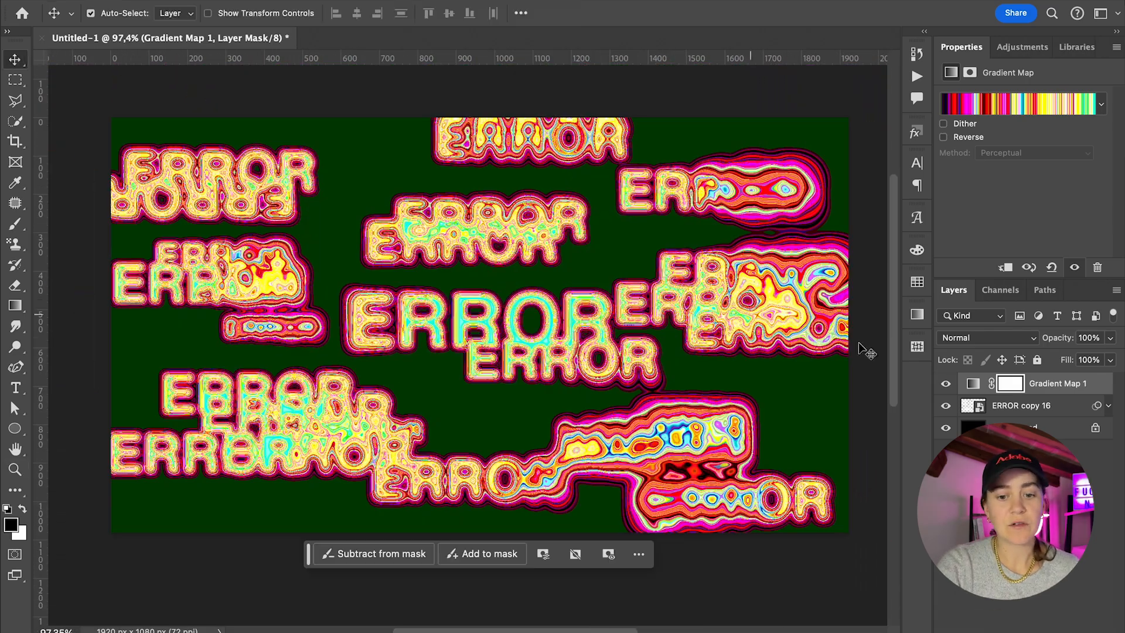
click(1020, 405)
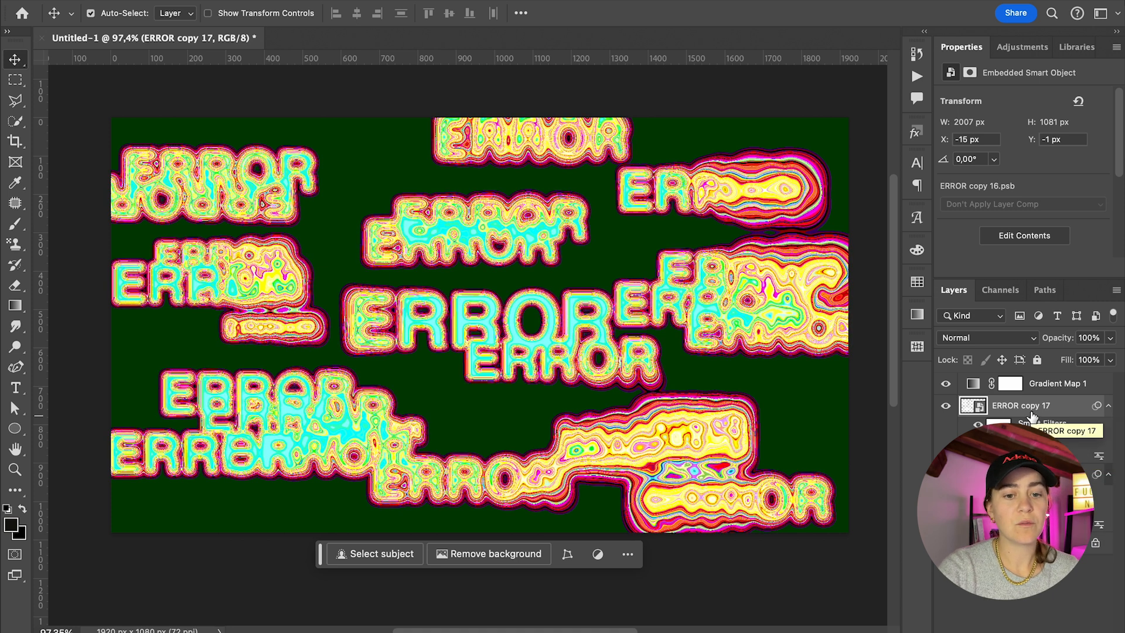
click(986, 338)
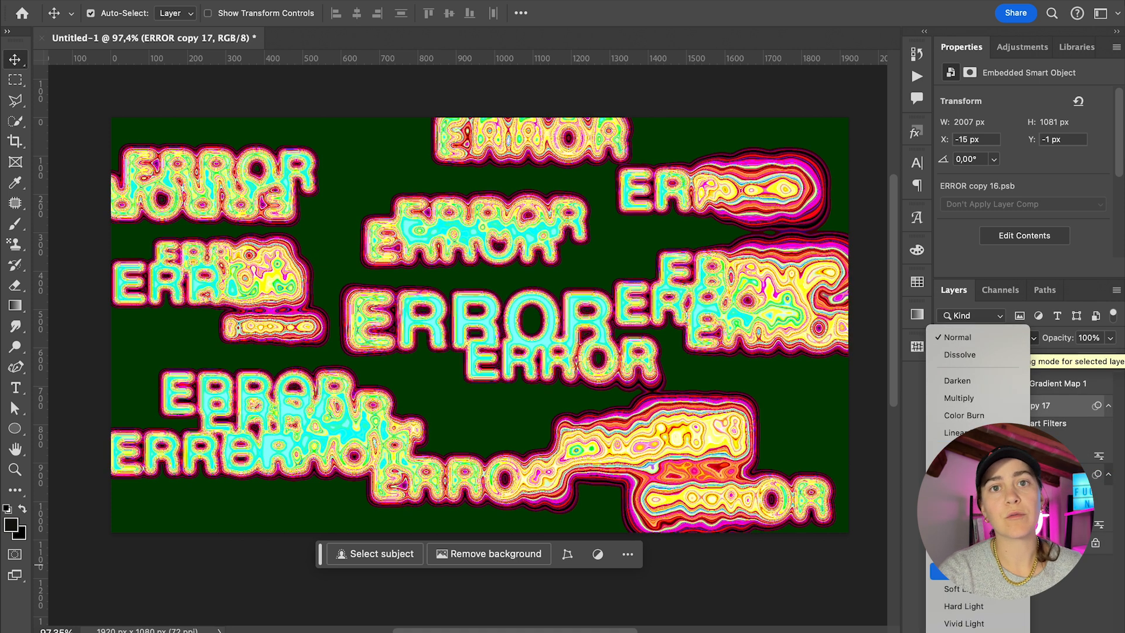
mouse_move(954, 589)
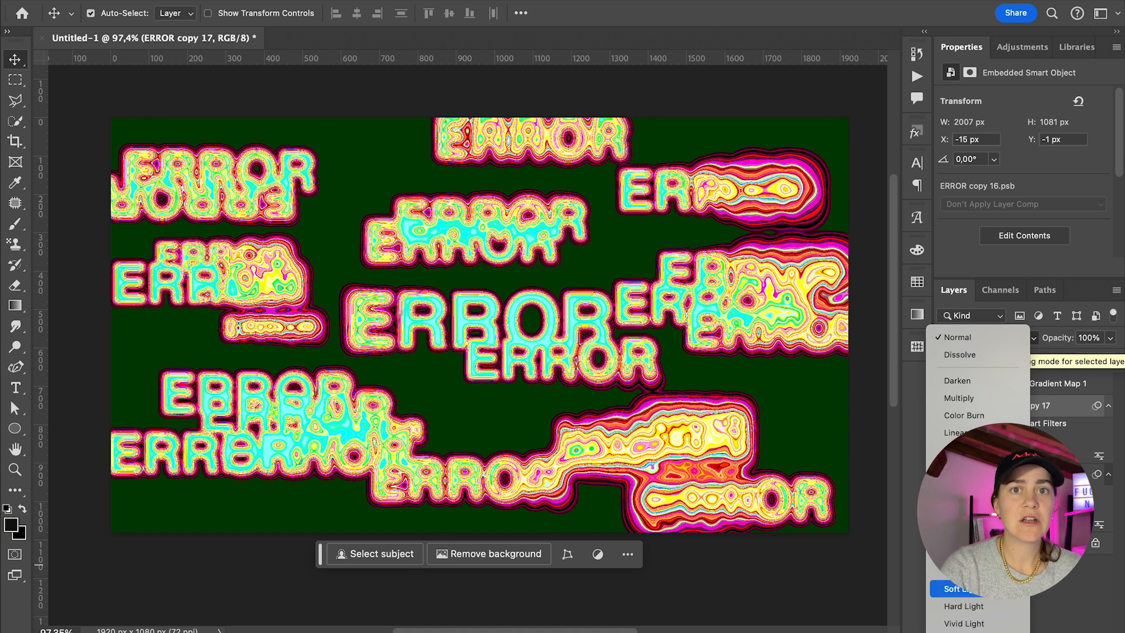
click(957, 336)
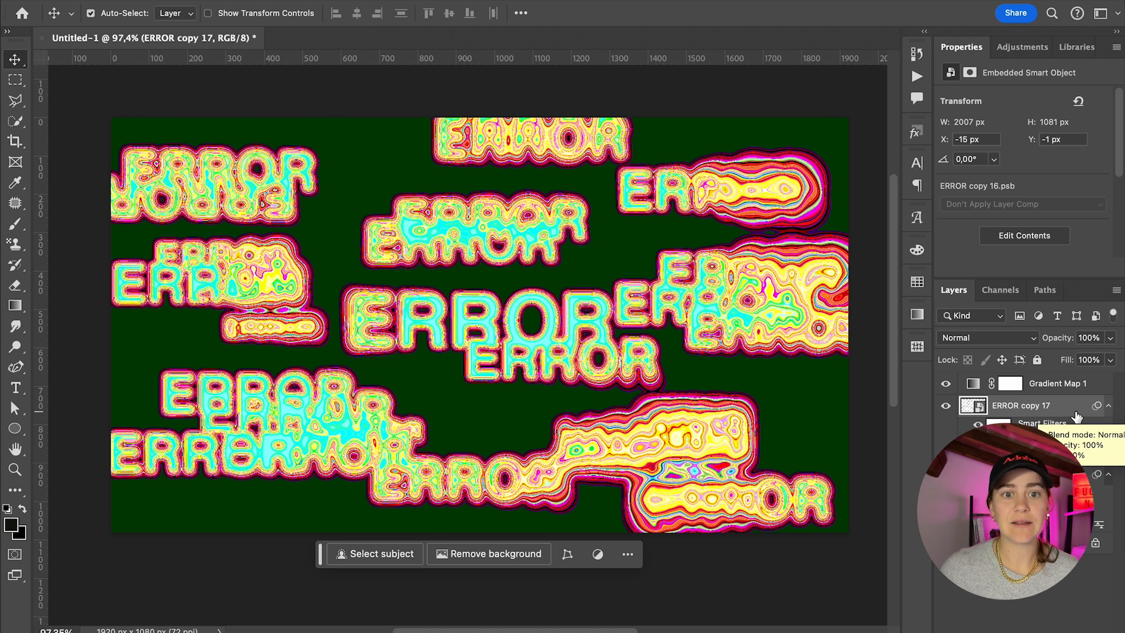
Step: Limit ERROR copy 17's blending to the green channel only
double_click(1022, 406)
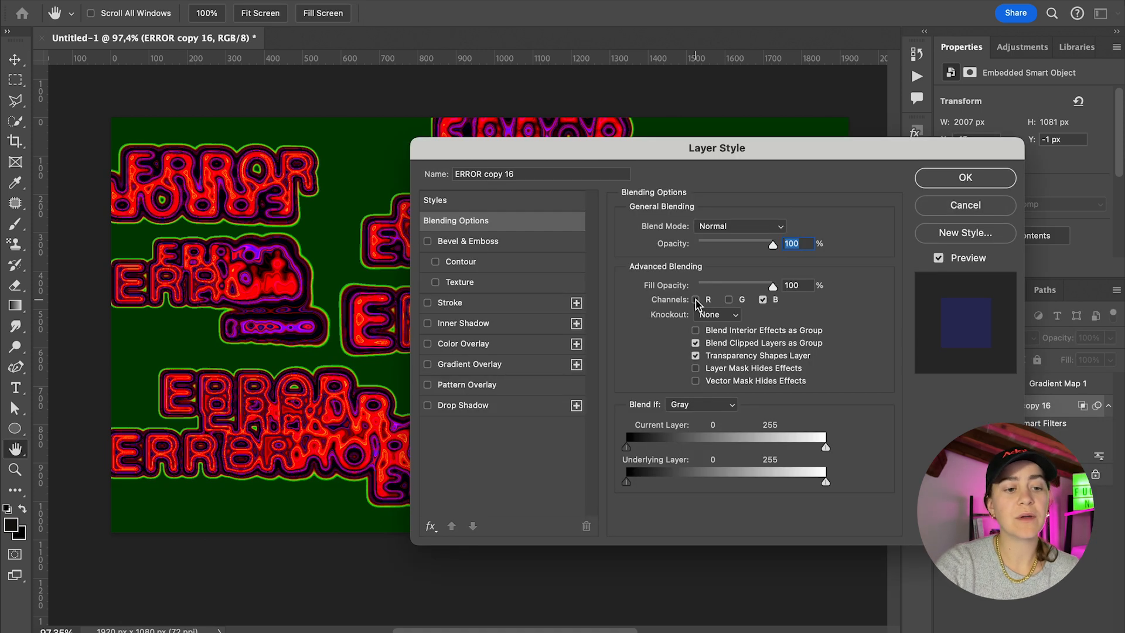
click(964, 176)
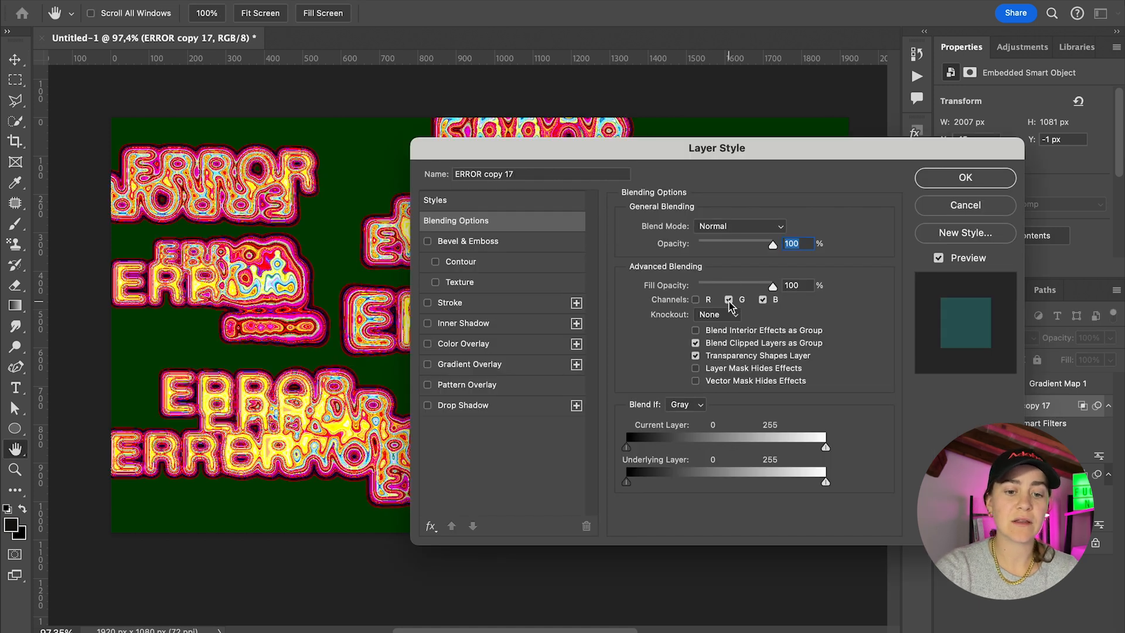
click(964, 177)
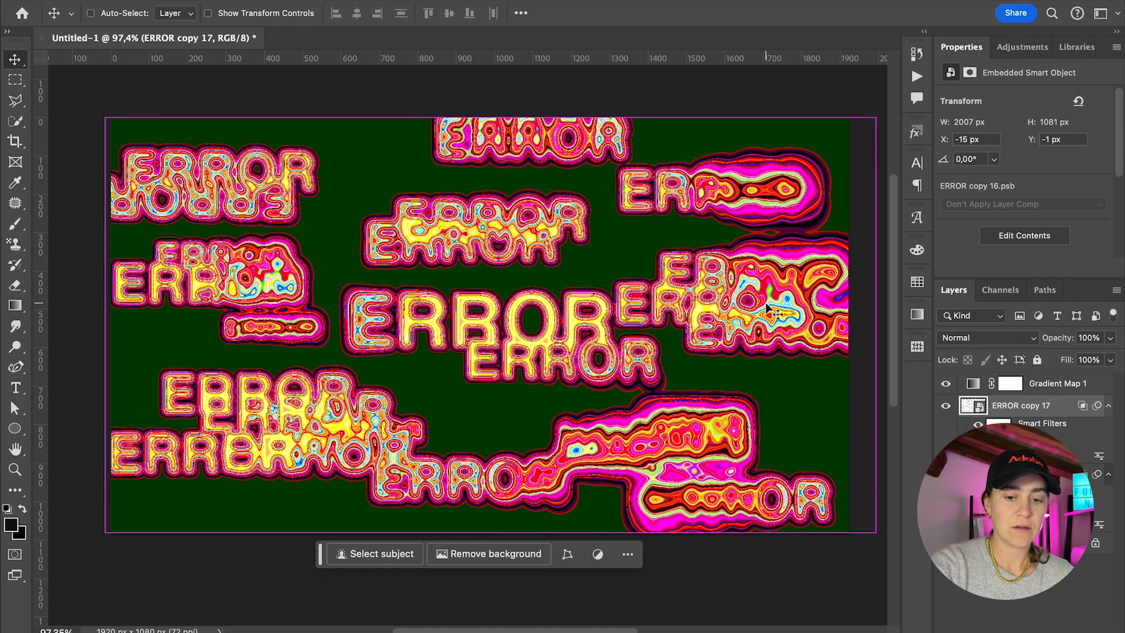
Step: Limit ERROR copy 18's blending to the red channel only
double_click(1026, 405)
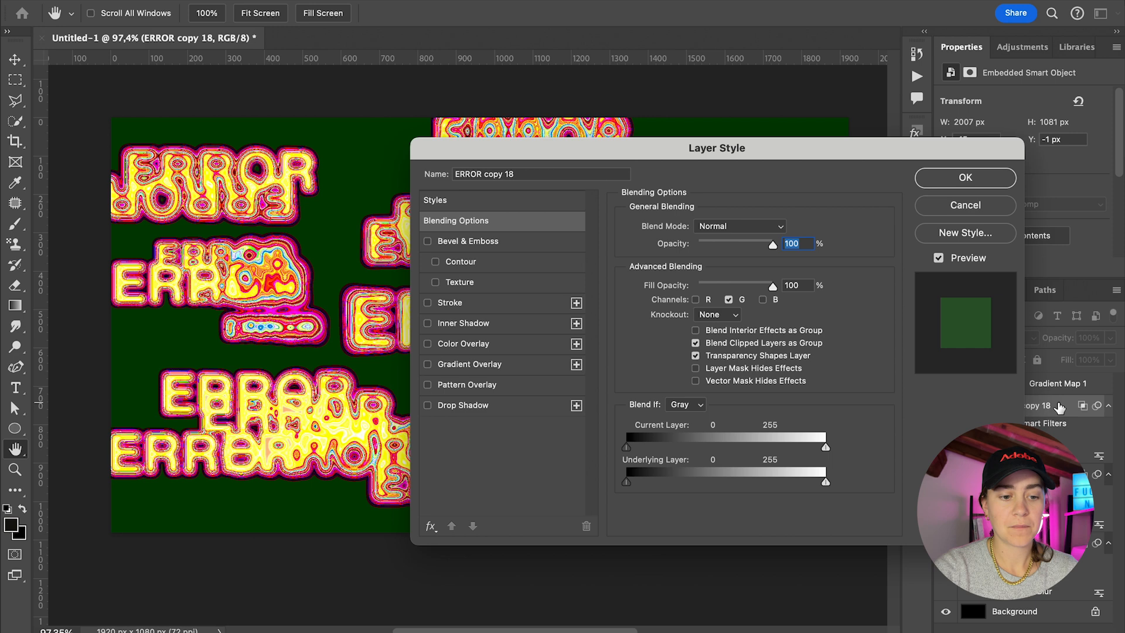
click(695, 298)
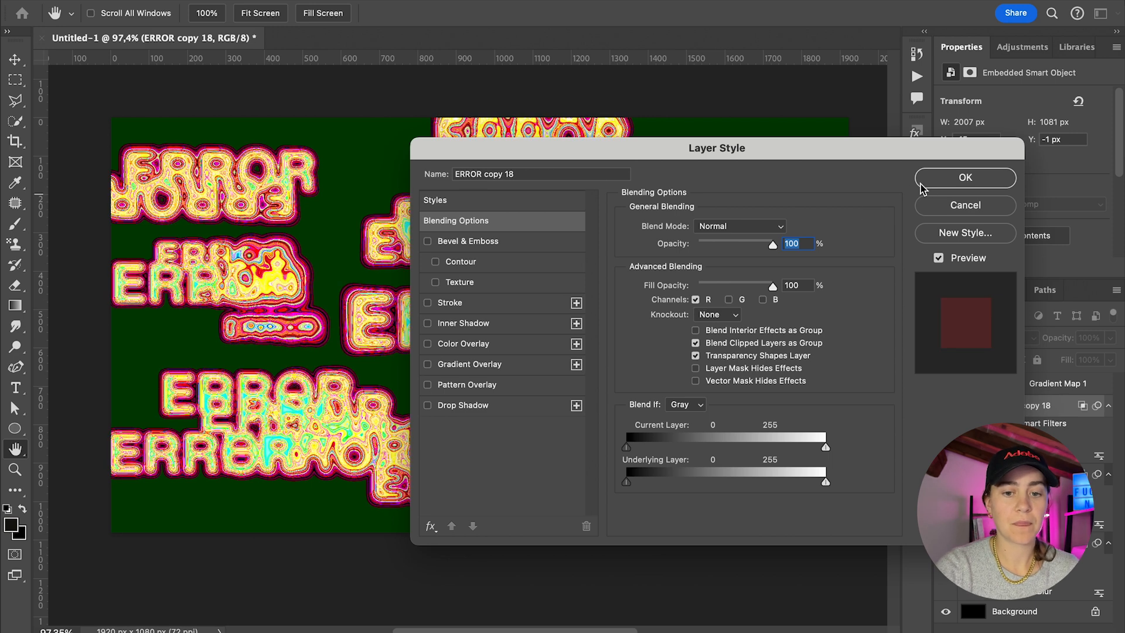
click(964, 177)
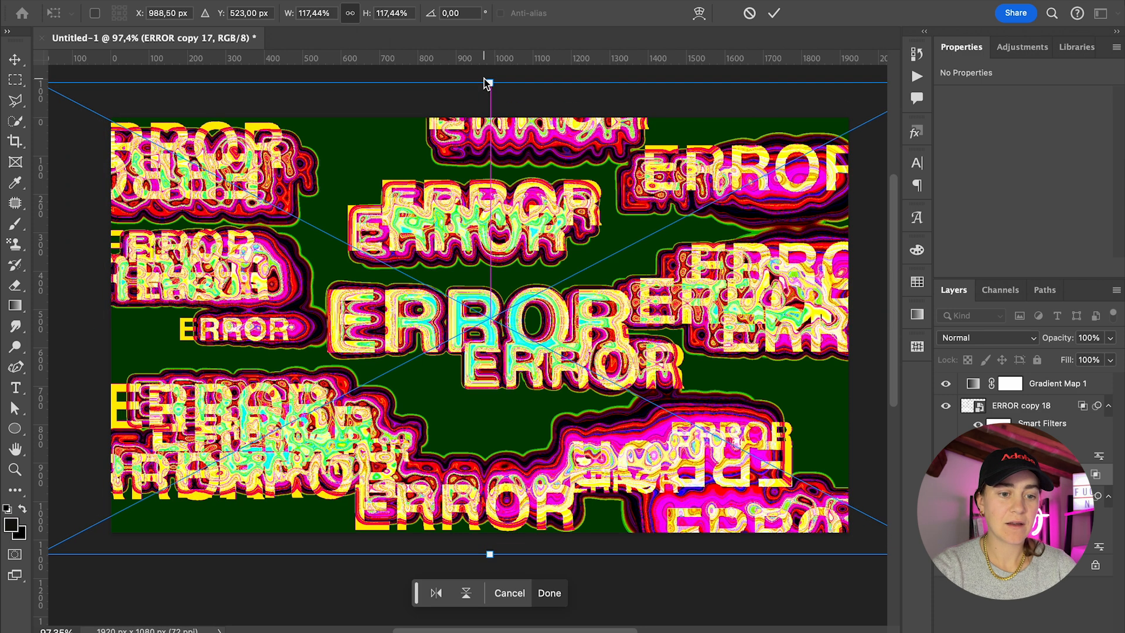
Step: Enlarge the ERROR copy 18 layer to about 117% and commit the transform
click(549, 593)
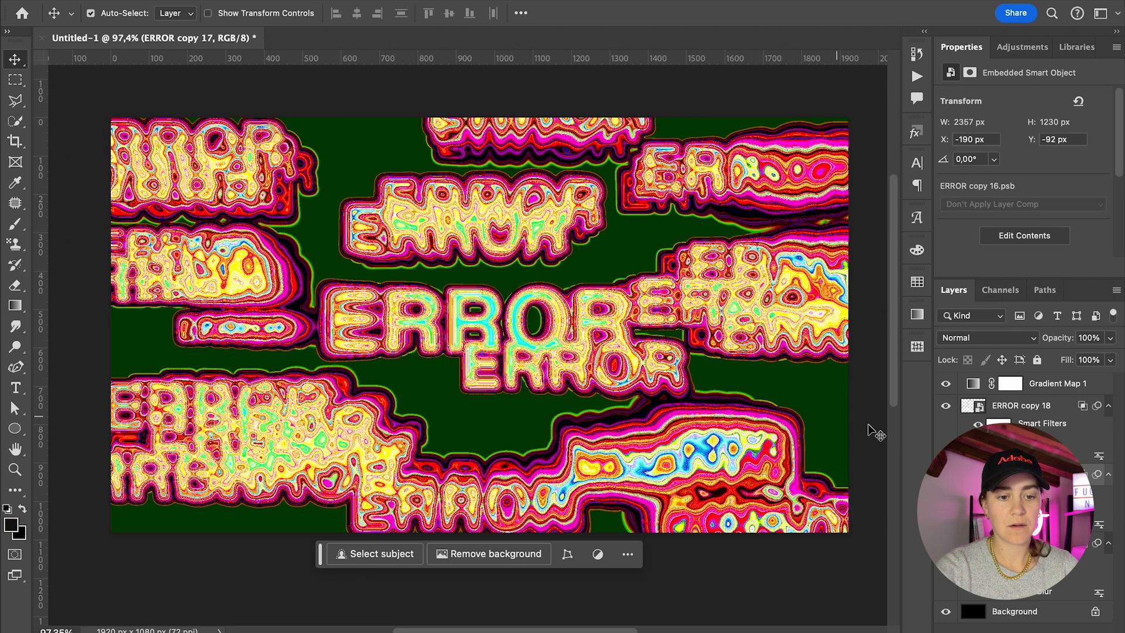